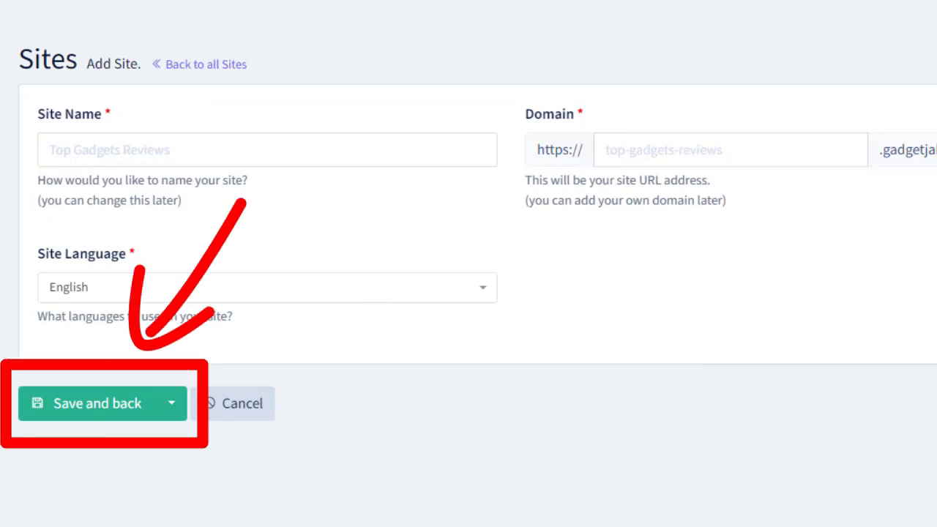
# Browse the Your Shopping Guide homepage's Newest Product Reviews grid down to the Facebook banner.
pyautogui.click(89, 404)
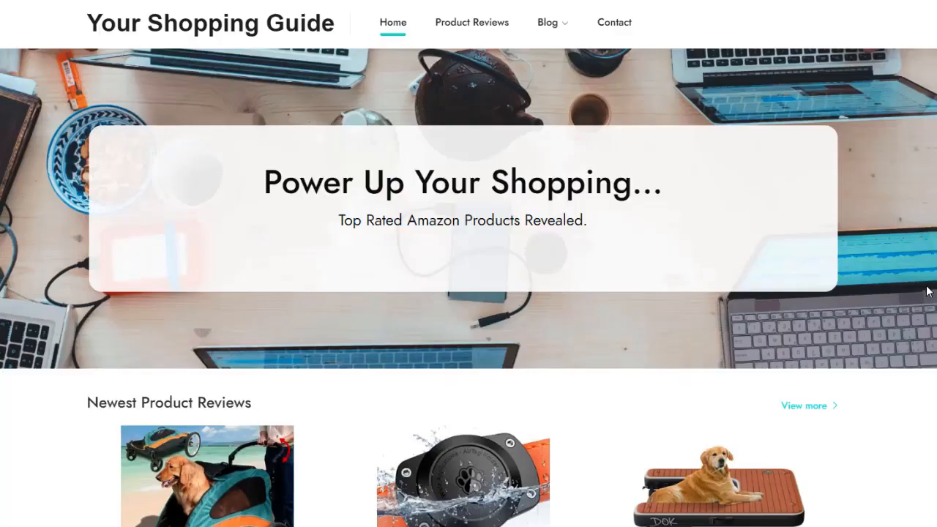
pyautogui.scroll(-3)
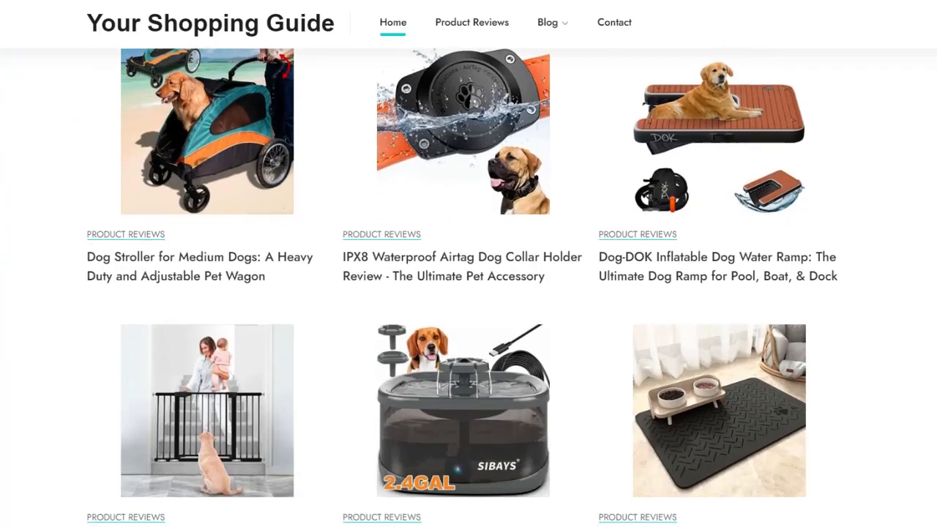
pyautogui.scroll(-3)
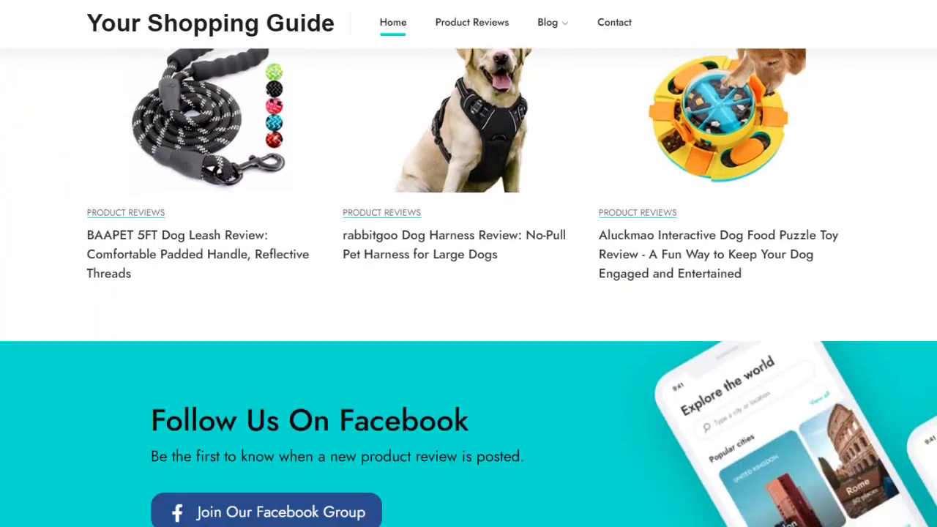
pyautogui.scroll(-3)
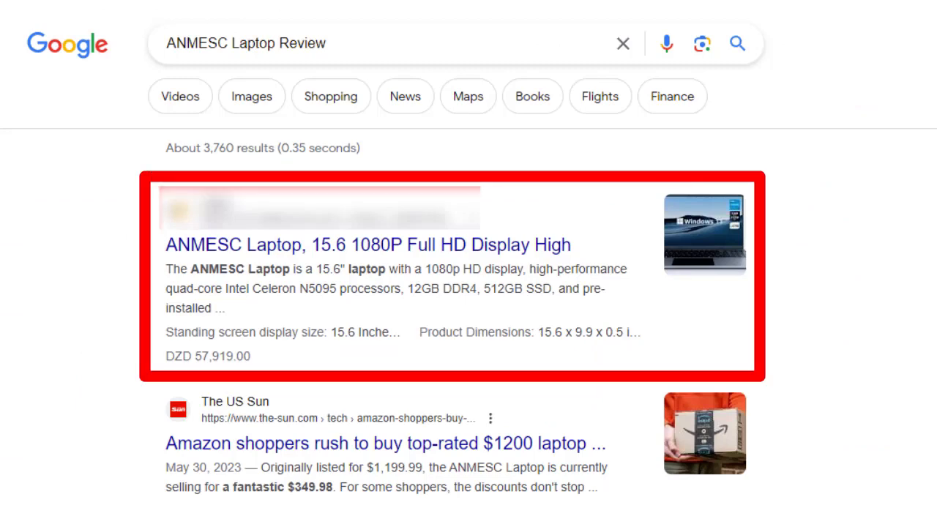
# Search two product reviews, then generate and read the SIBAYS fountain review via the extension.
pyautogui.write('VTech KidiZoom Smartwatch DX2 Review')
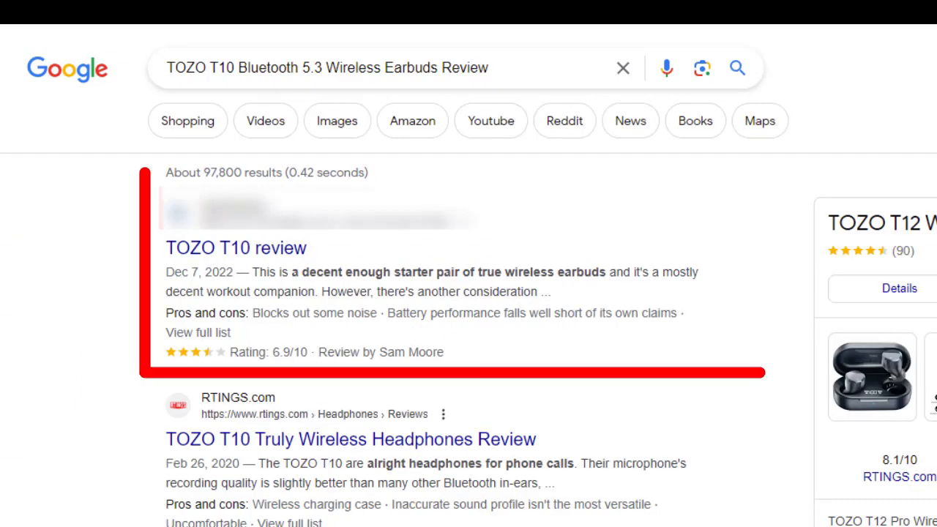
pyautogui.write('MASTER & DYNAMIC MW60 Wireless Headphones Review')
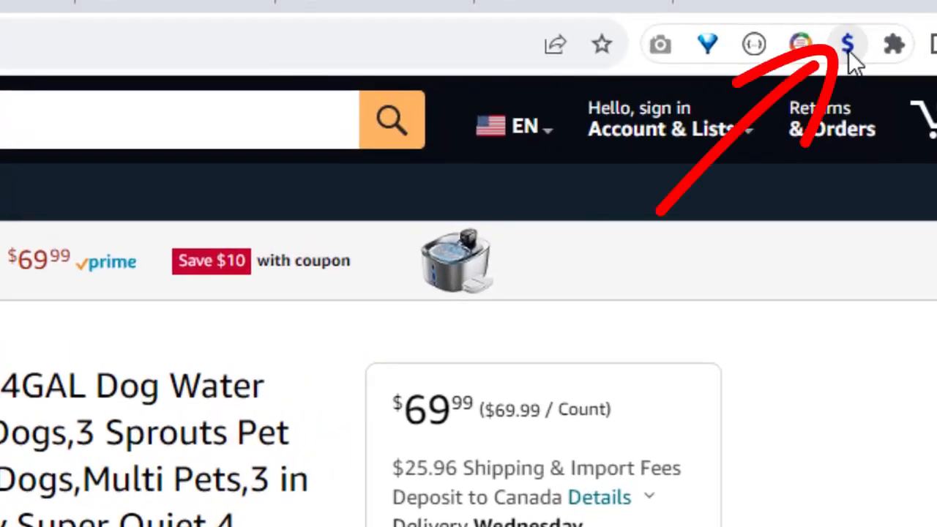
pyautogui.click(847, 44)
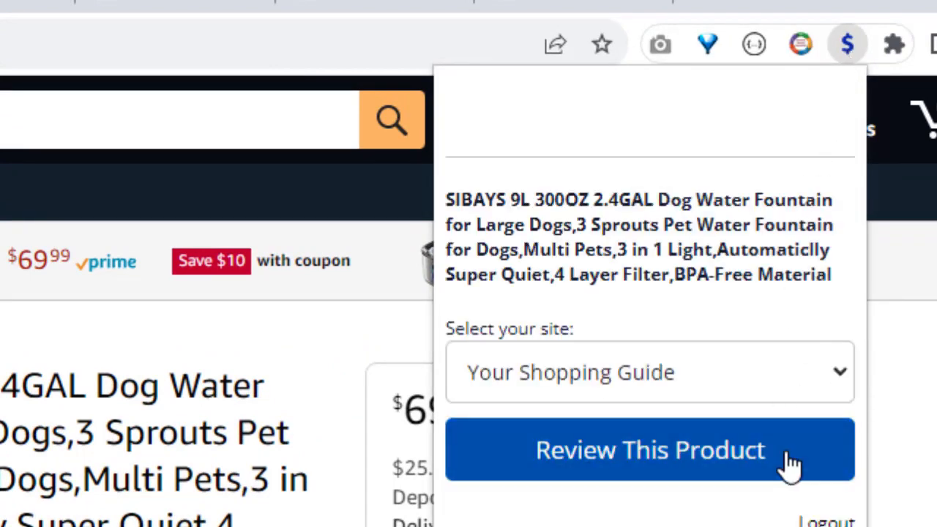
pyautogui.click(649, 450)
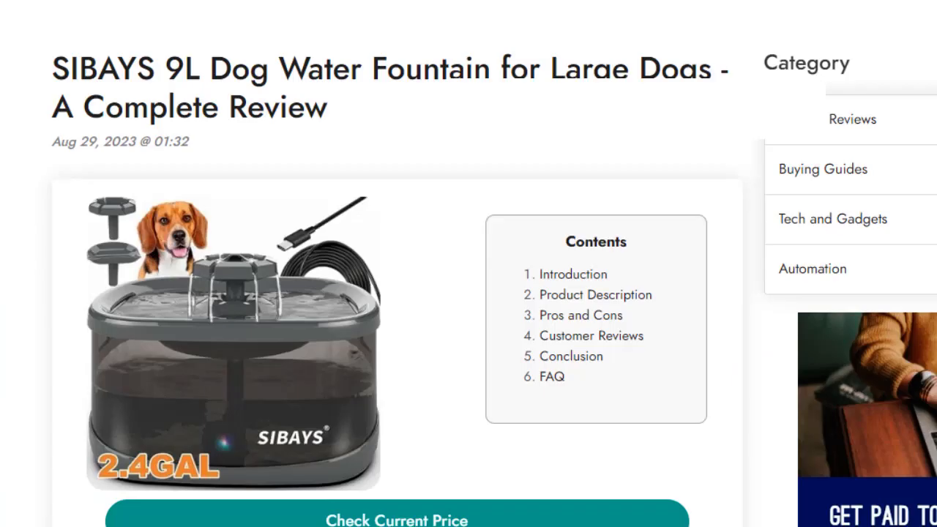
pyautogui.scroll(-3)
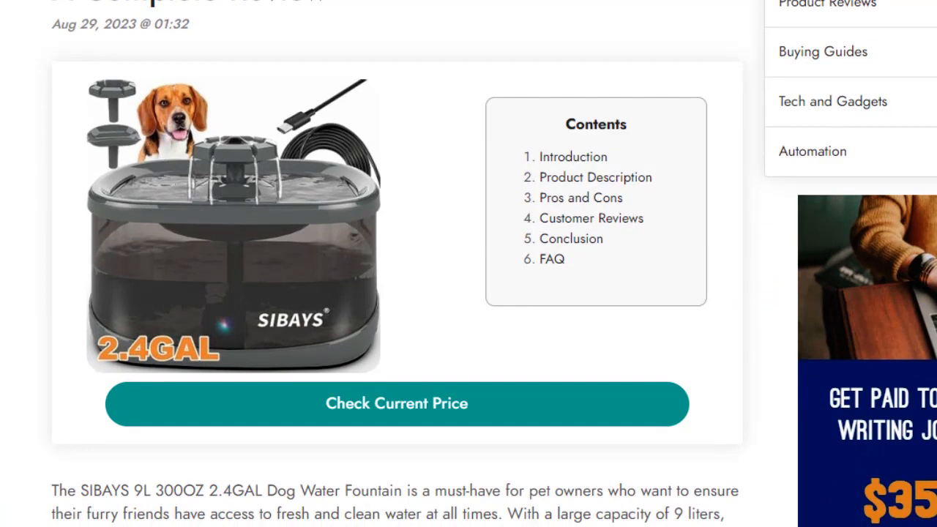